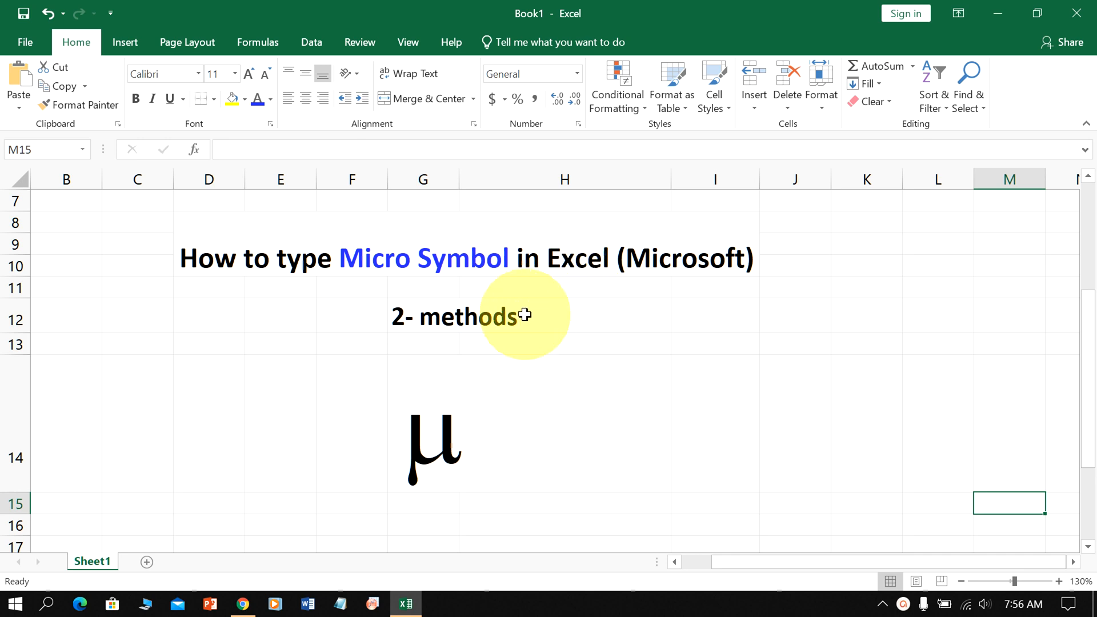
pyautogui.moveTo(499, 449)
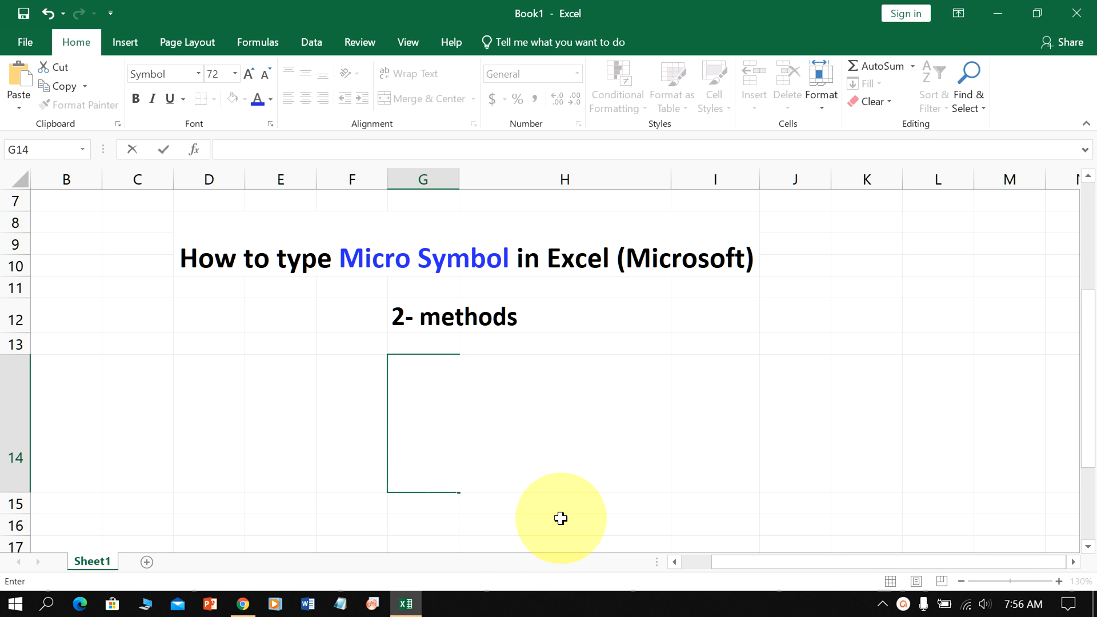
# Step: Show the Insert ribbon where the Symbol command lives
pyautogui.click(125, 41)
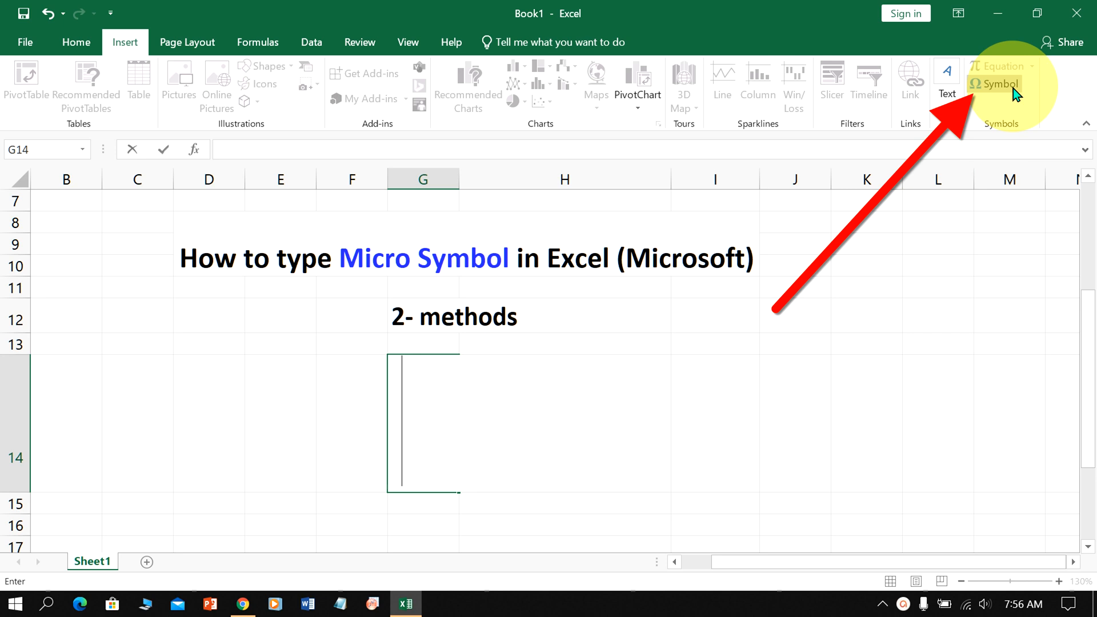
pyautogui.moveTo(996, 84)
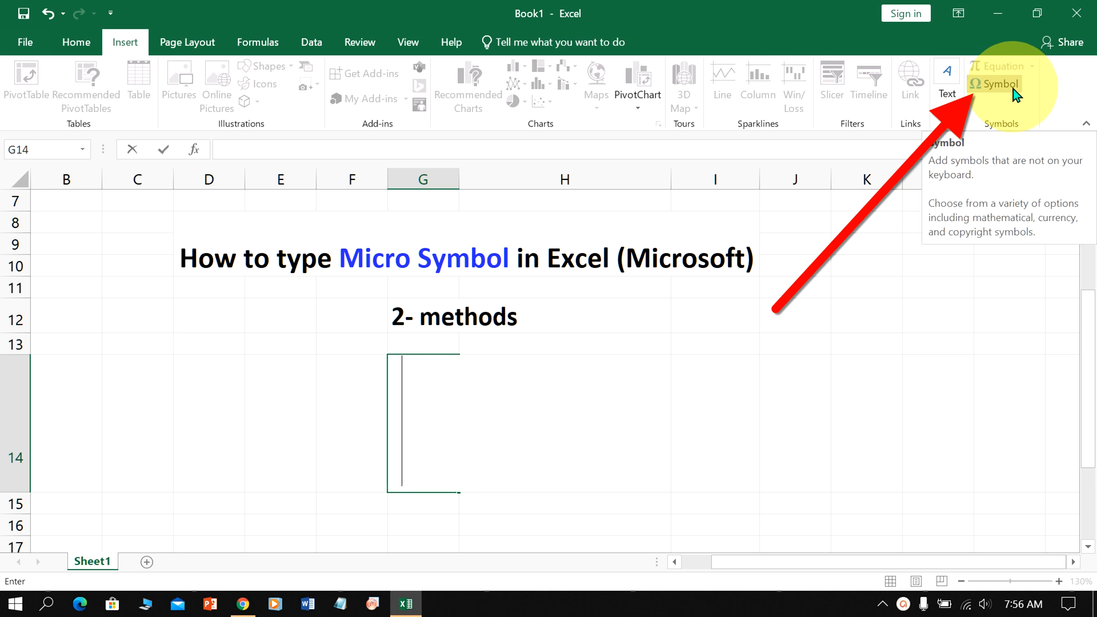
# Step: Bring up the Symbol dialog and expand its Subset list
pyautogui.click(995, 84)
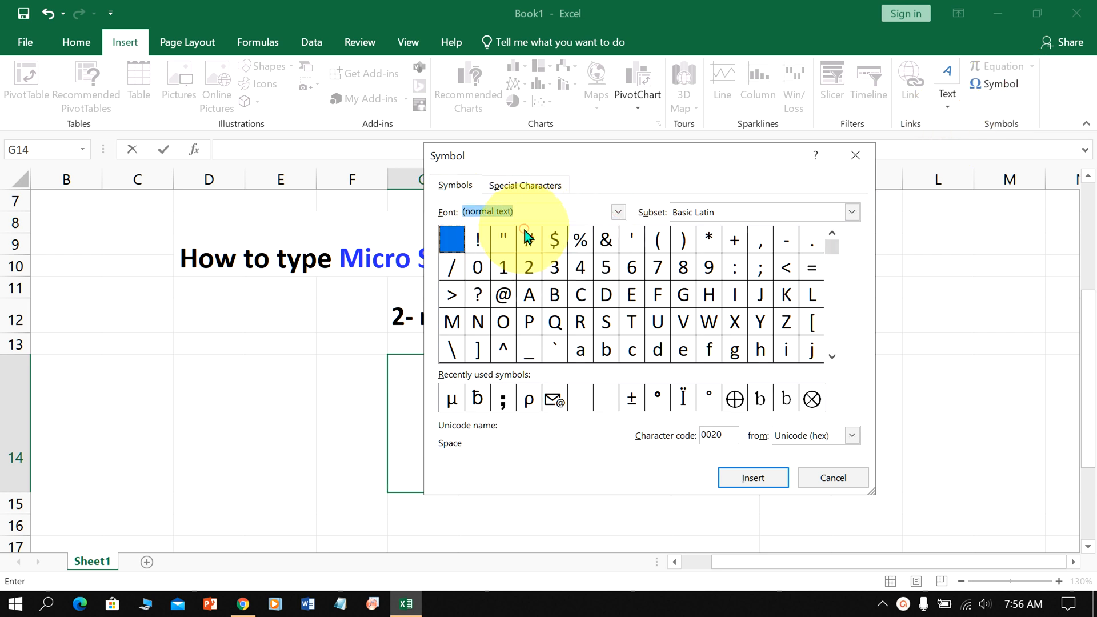
pyautogui.click(850, 212)
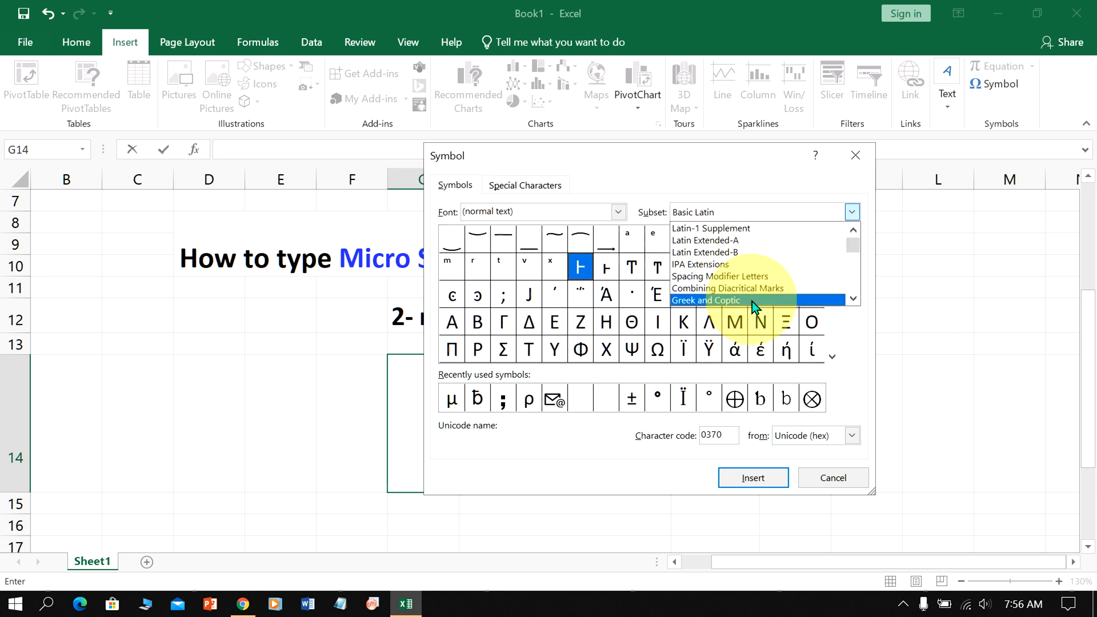
# Step: Pick the Greek and Coptic subset and select the Greek small letter mu (μ)
pyautogui.click(708, 300)
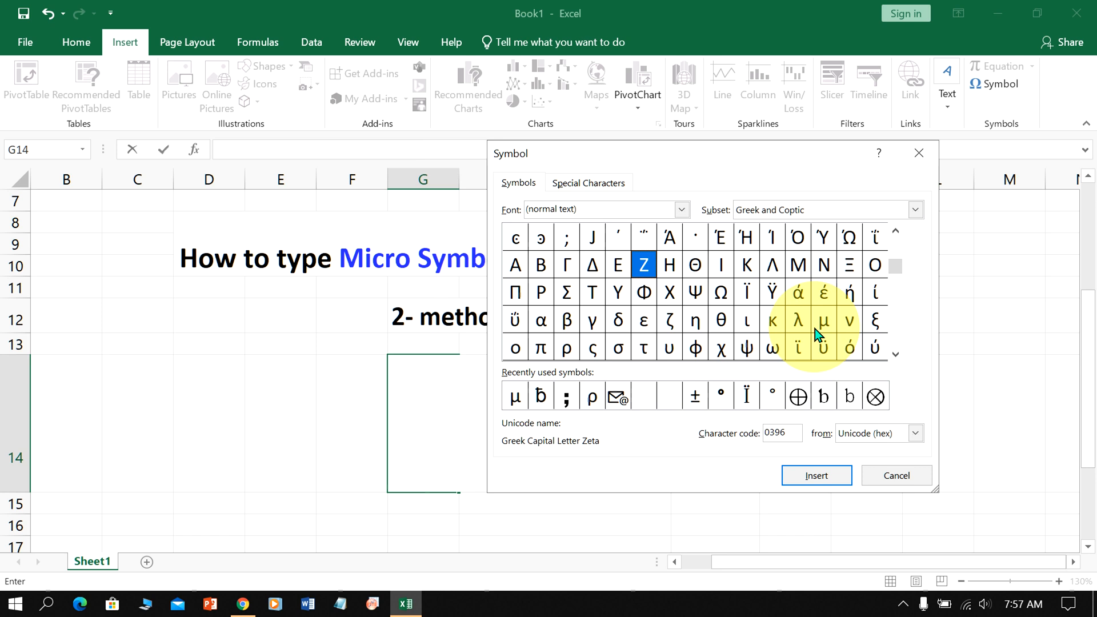
pyautogui.click(823, 320)
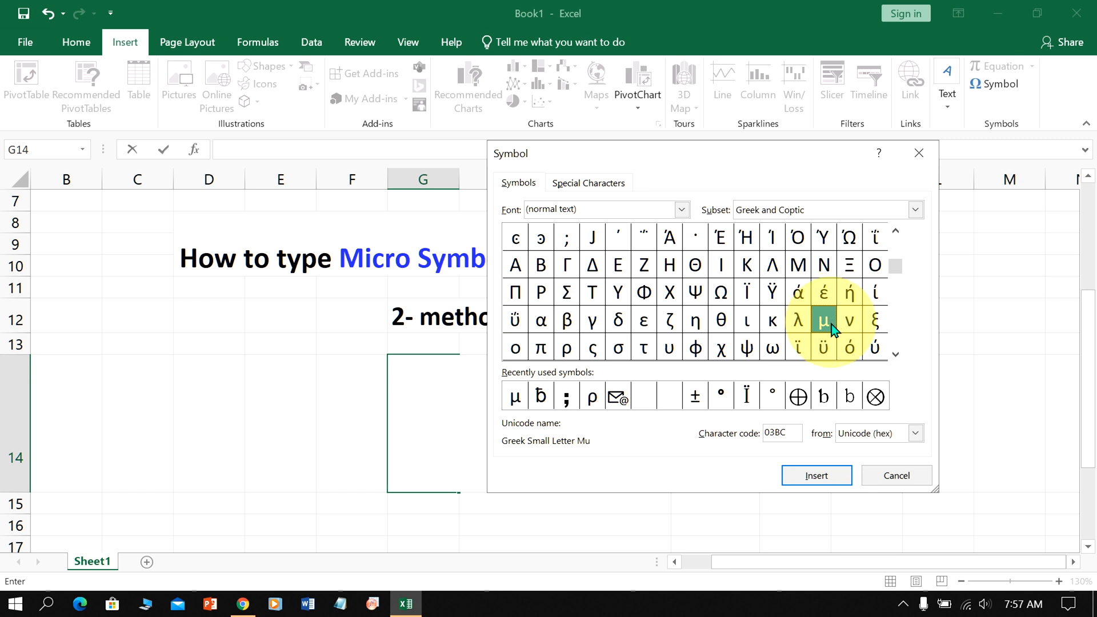
pyautogui.click(823, 320)
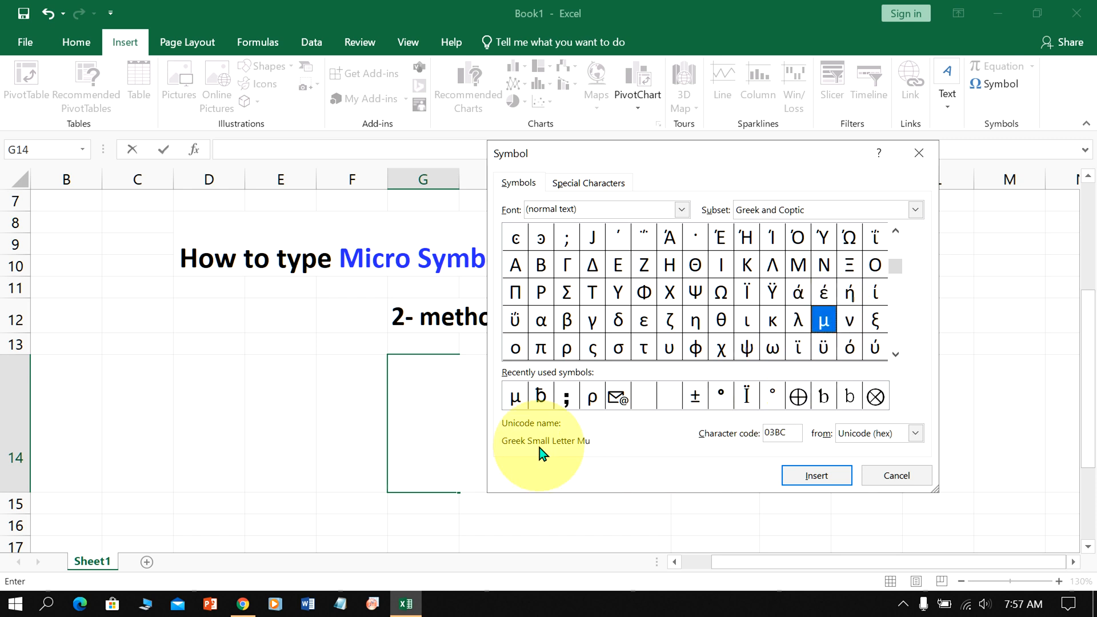
pyautogui.moveTo(510, 456)
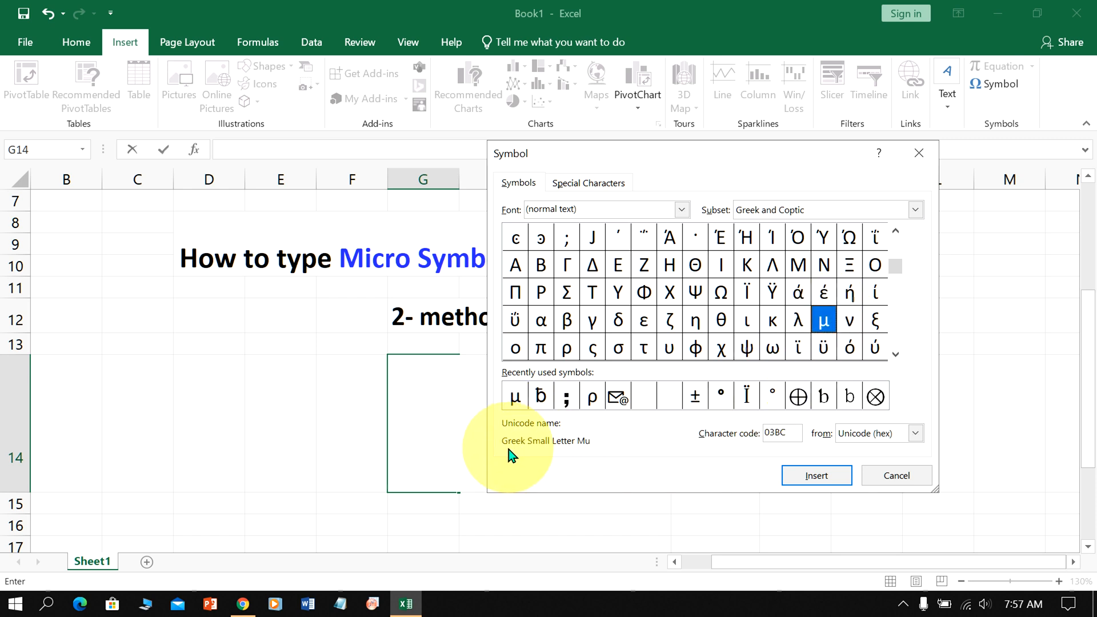
pyautogui.moveTo(592, 455)
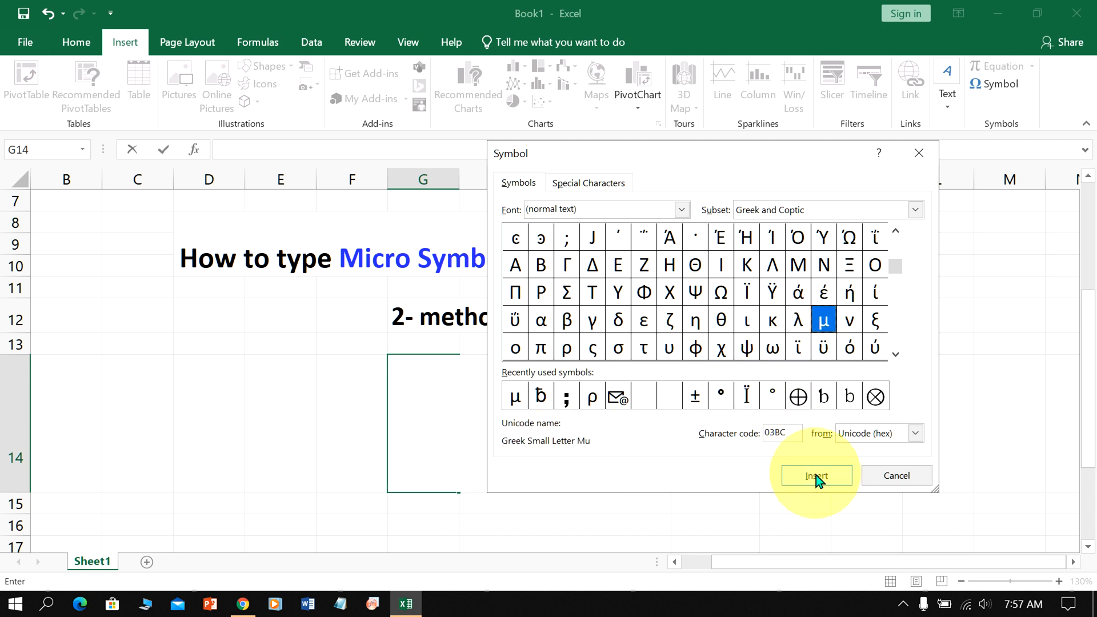
# Step: Insert μ, return to Home formatting and enter the letter m in the large cell
pyautogui.click(815, 475)
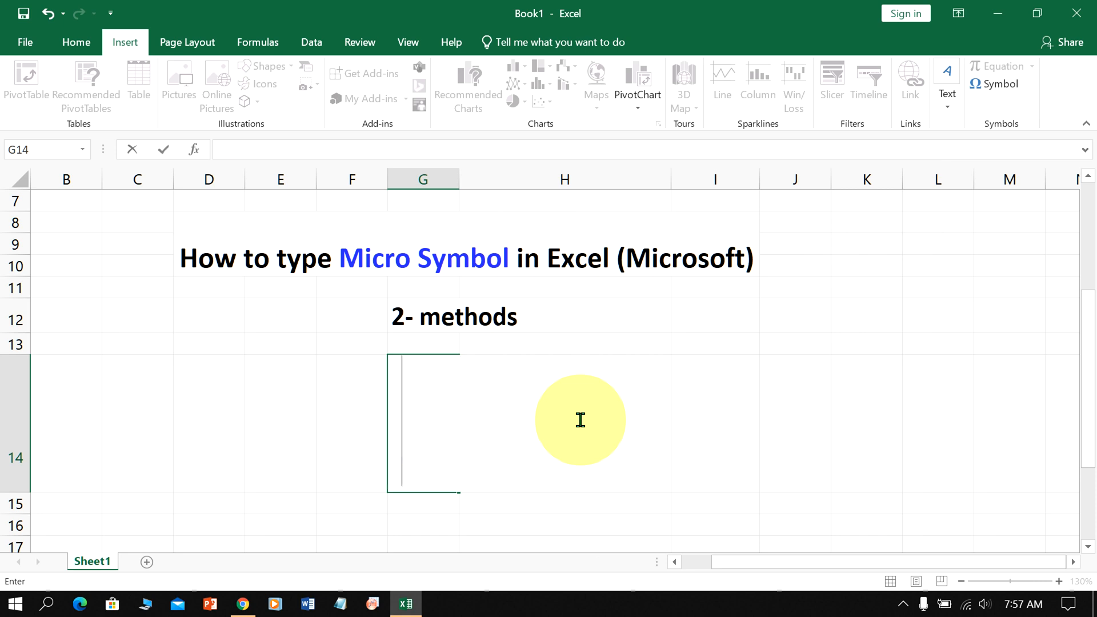
pyautogui.click(75, 41)
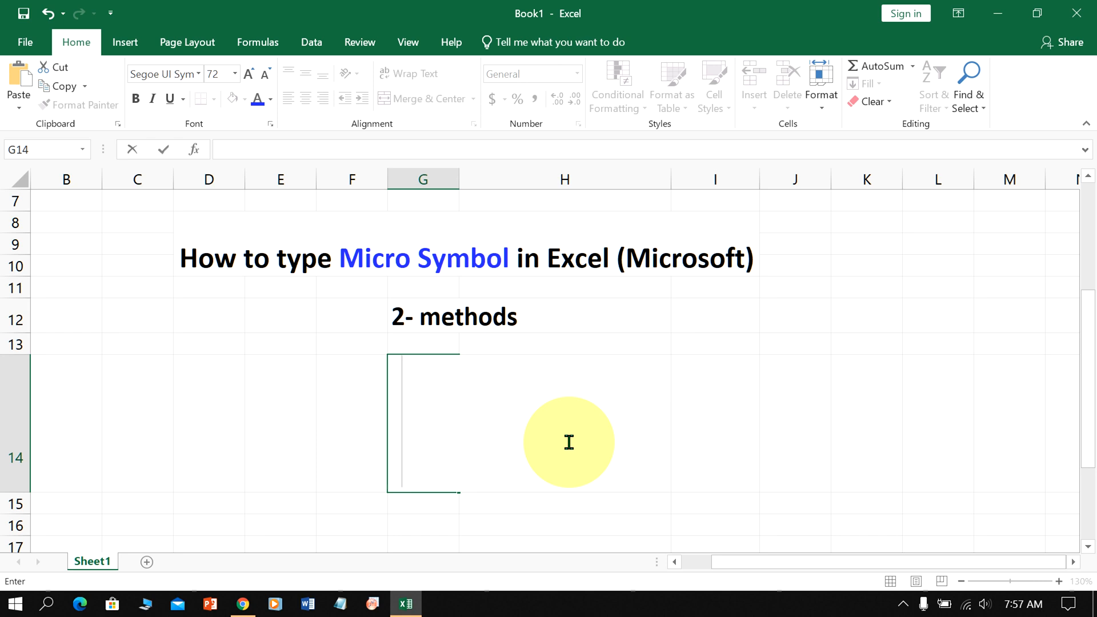
pyautogui.write('m')
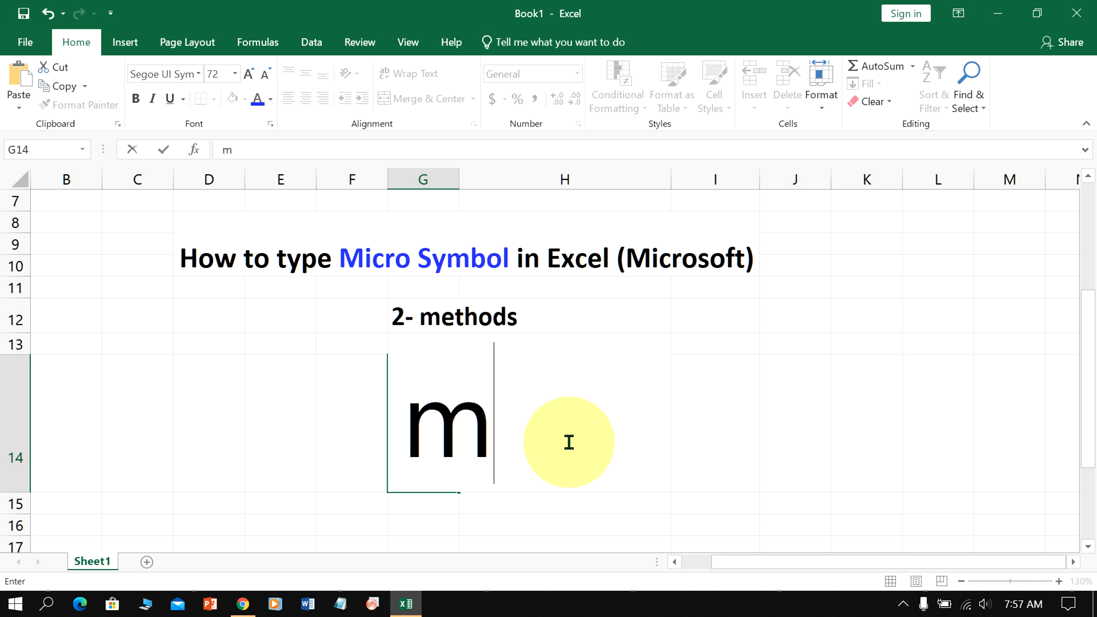